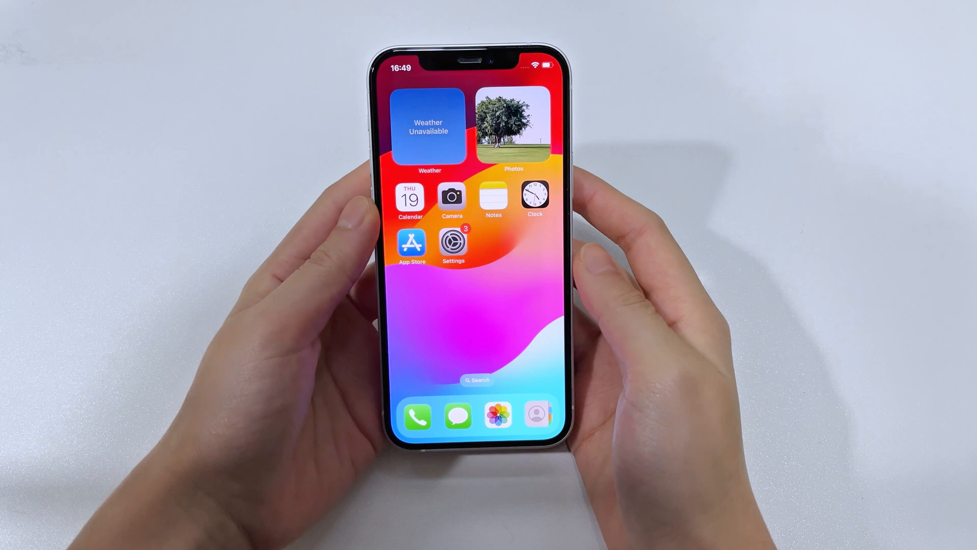
# Show the Recently Deleted conversations in the iPhone Messages app.
pyautogui.click(456, 416)
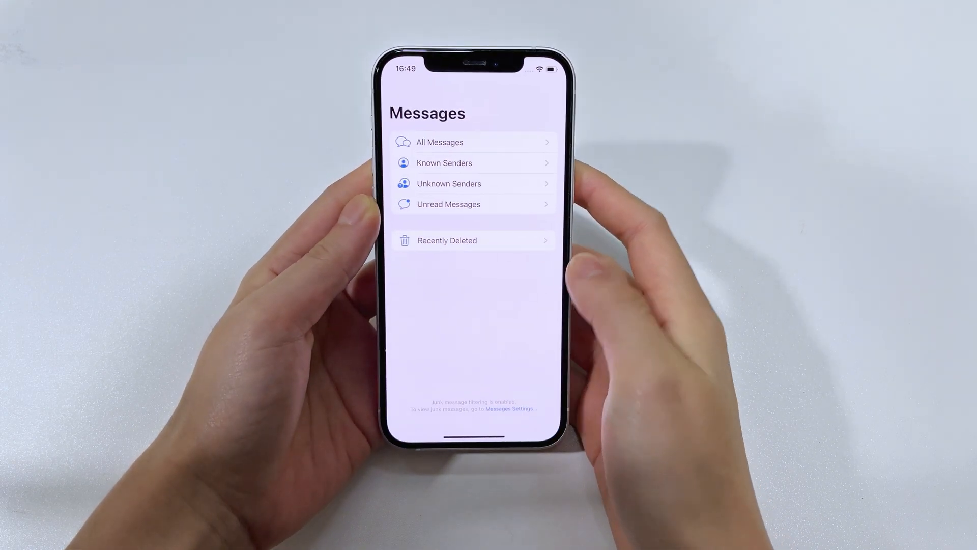
pyautogui.click(440, 143)
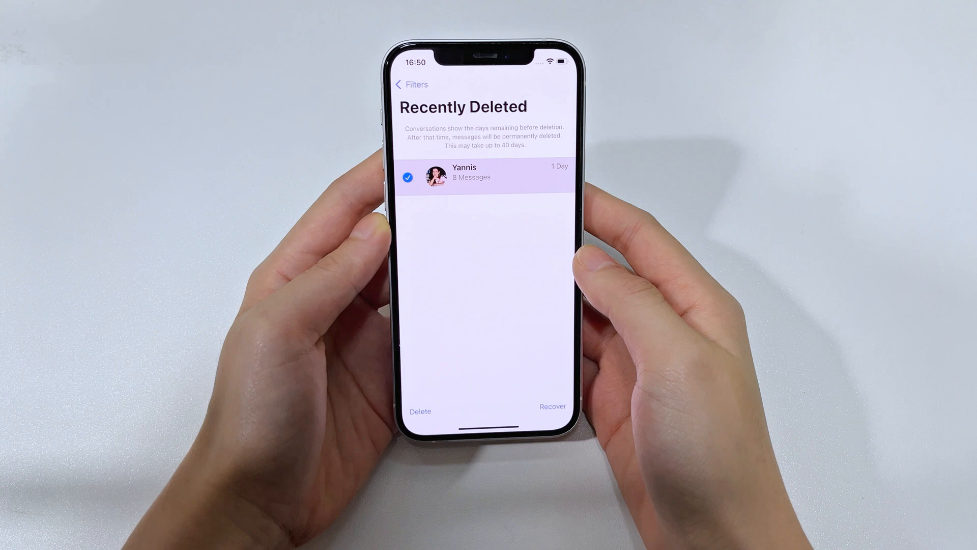
pyautogui.click(420, 411)
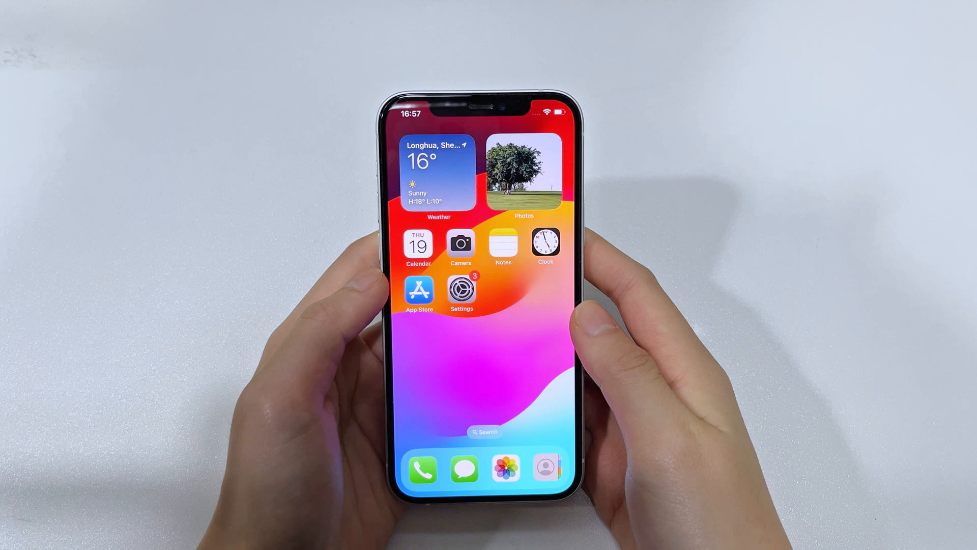
pyautogui.click(462, 288)
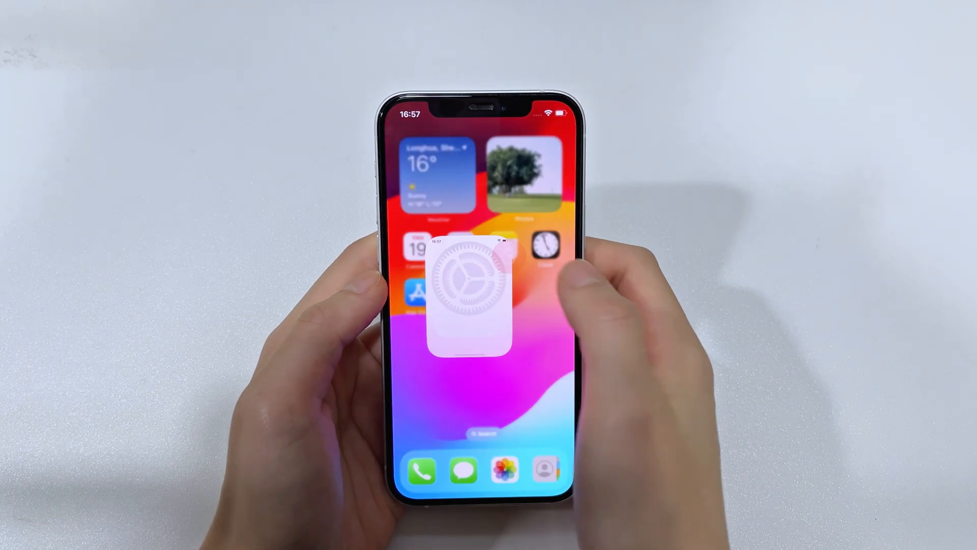
pyautogui.click(473, 293)
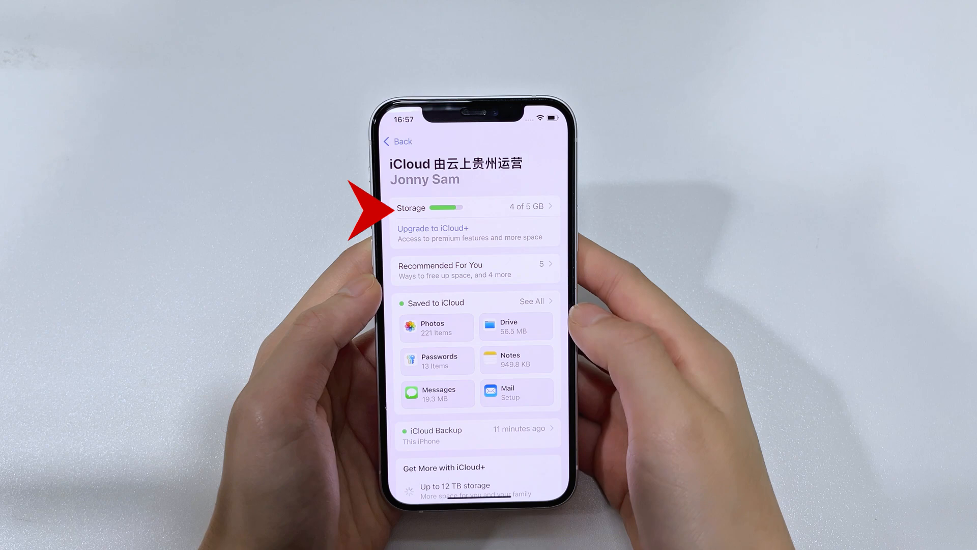
pyautogui.click(474, 206)
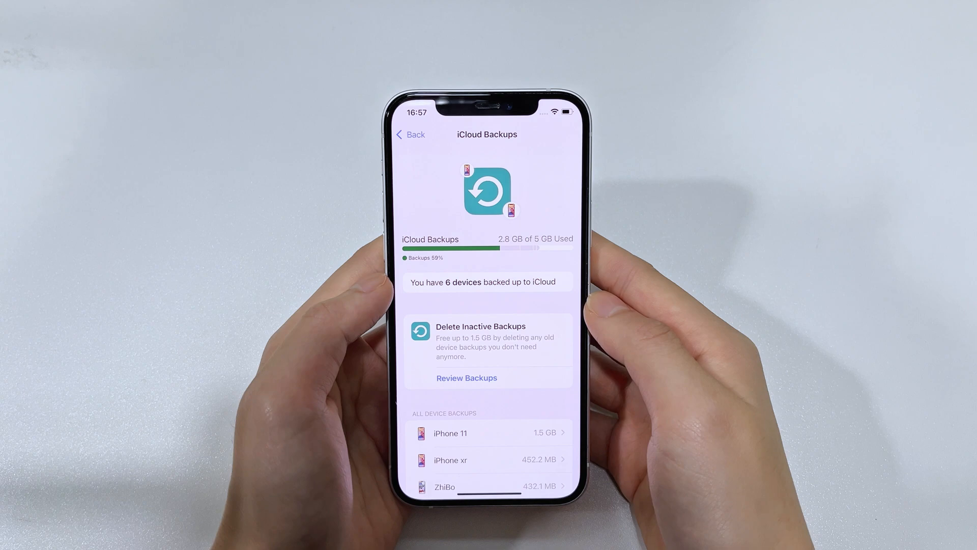
pyautogui.scroll(-3)
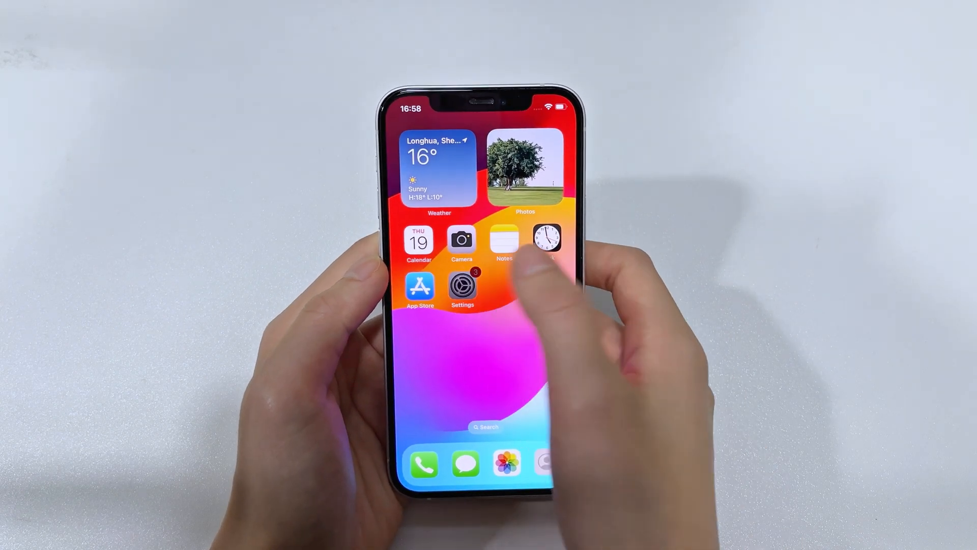
# Reach Transfer or Reset iPhone under General in iPhone Settings.
pyautogui.click(462, 288)
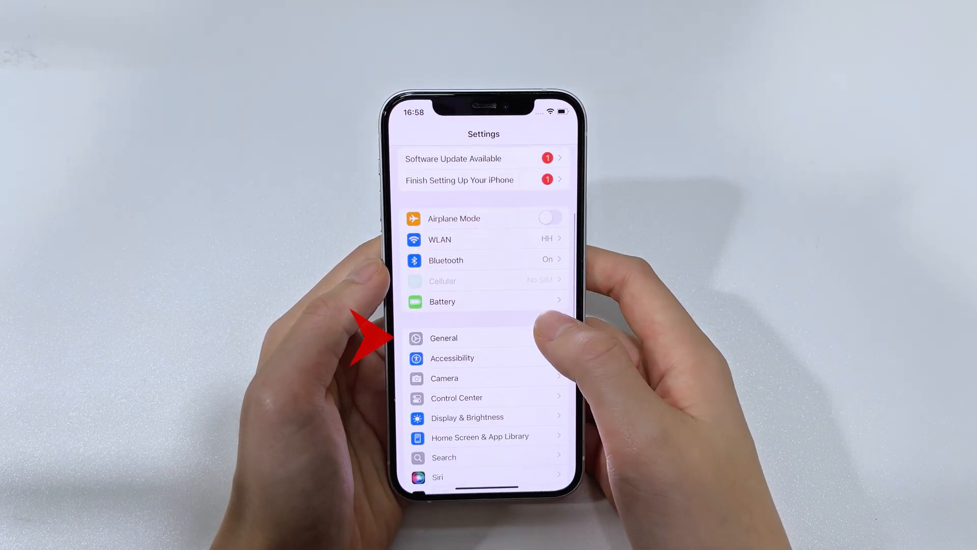
pyautogui.click(443, 338)
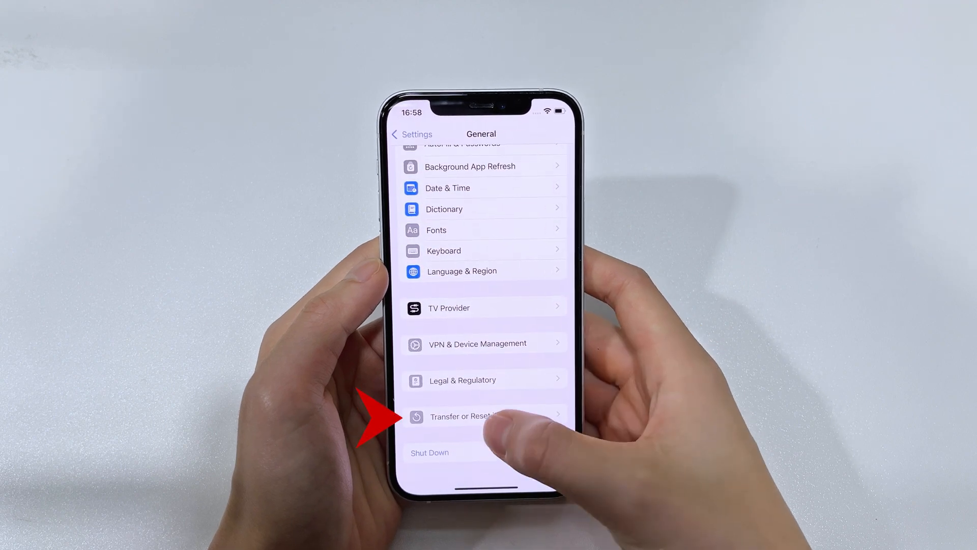
pyautogui.click(476, 416)
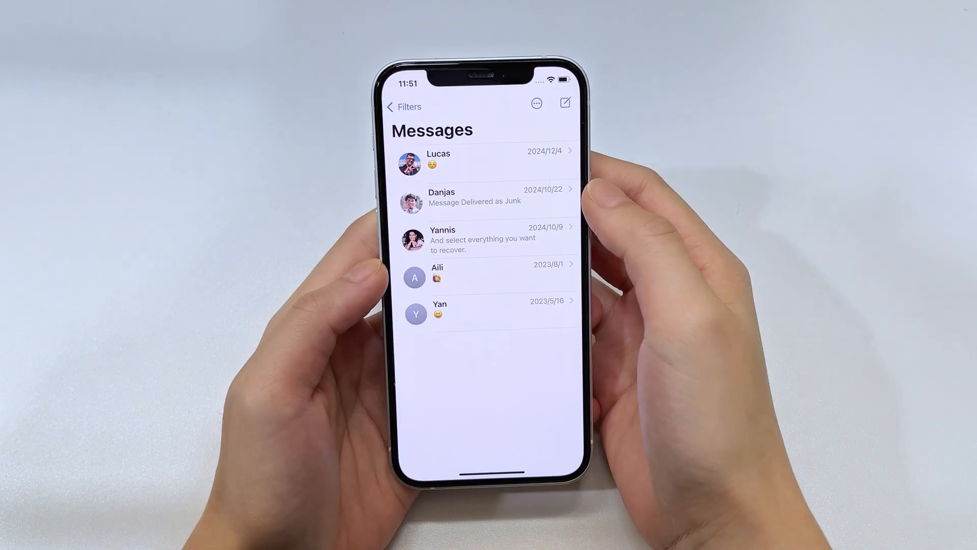
pyautogui.click(486, 241)
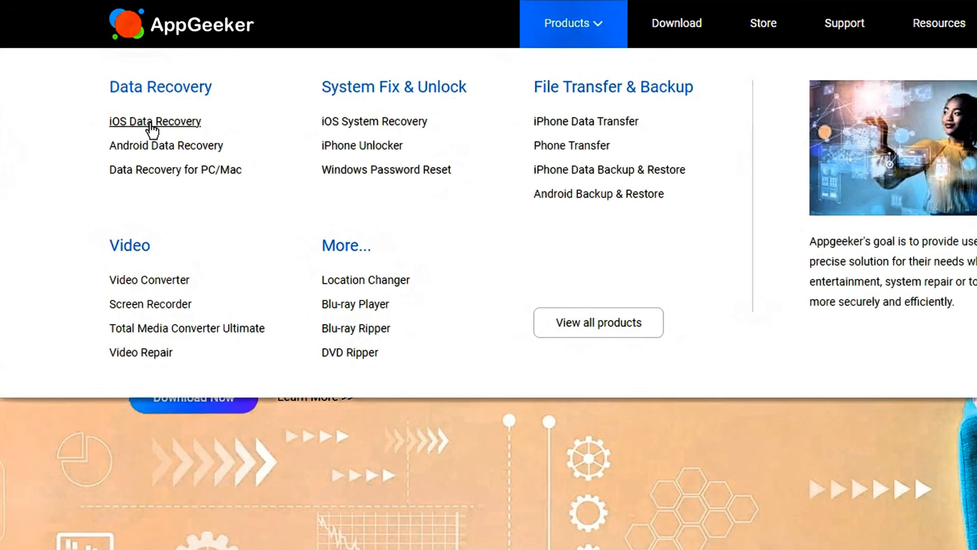
# Browse the AppGeeker iOS Data Recovery page down to the 'As Easy As 1-2-3' Scan device step.
pyautogui.click(154, 121)
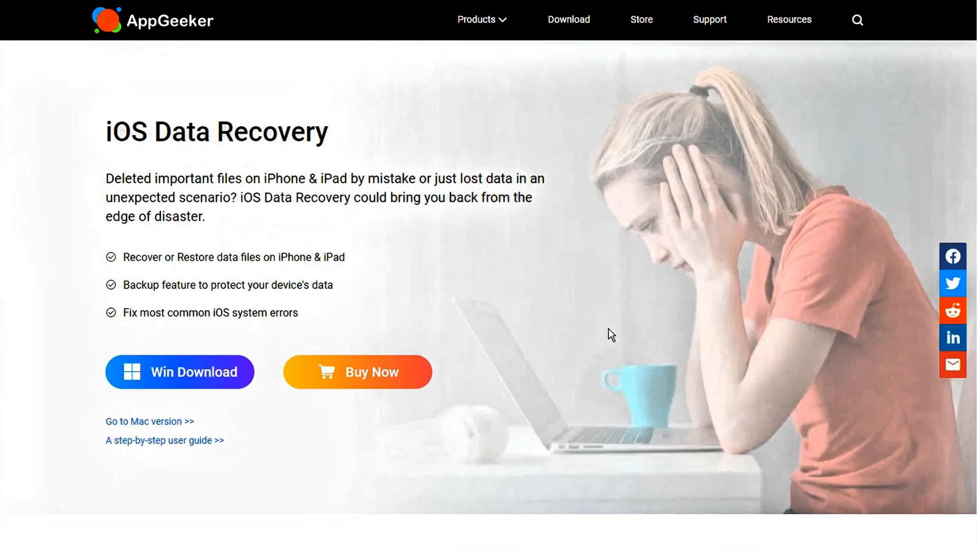
pyautogui.scroll(-3)
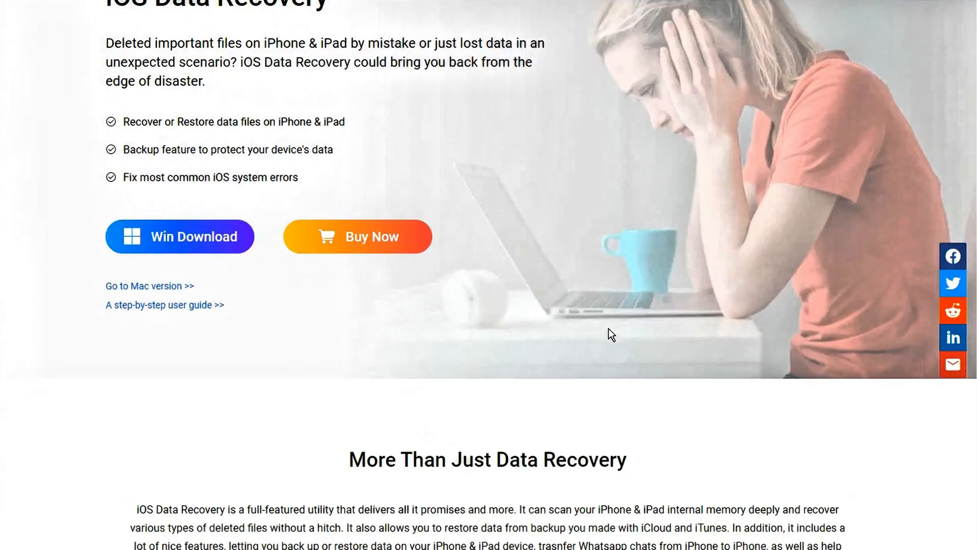
pyautogui.scroll(-3)
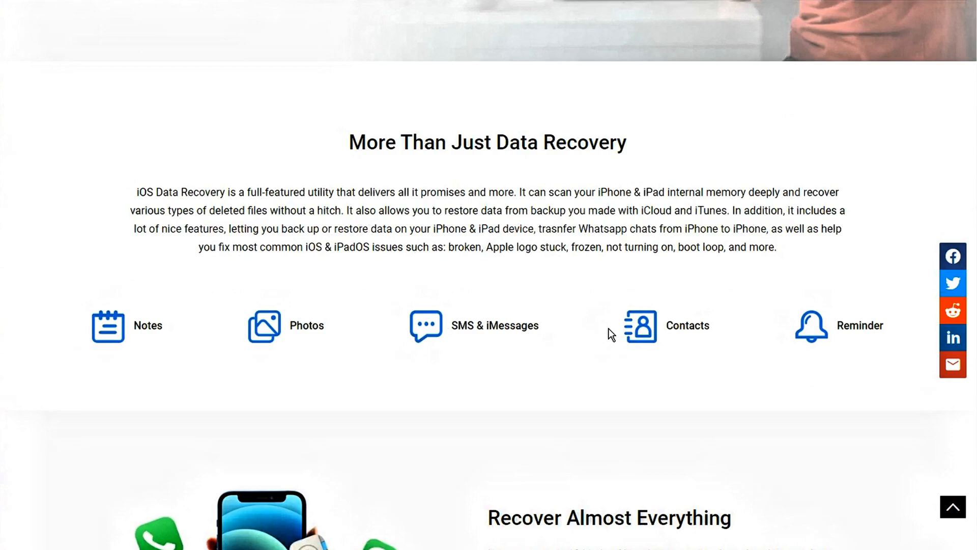
pyautogui.scroll(-3)
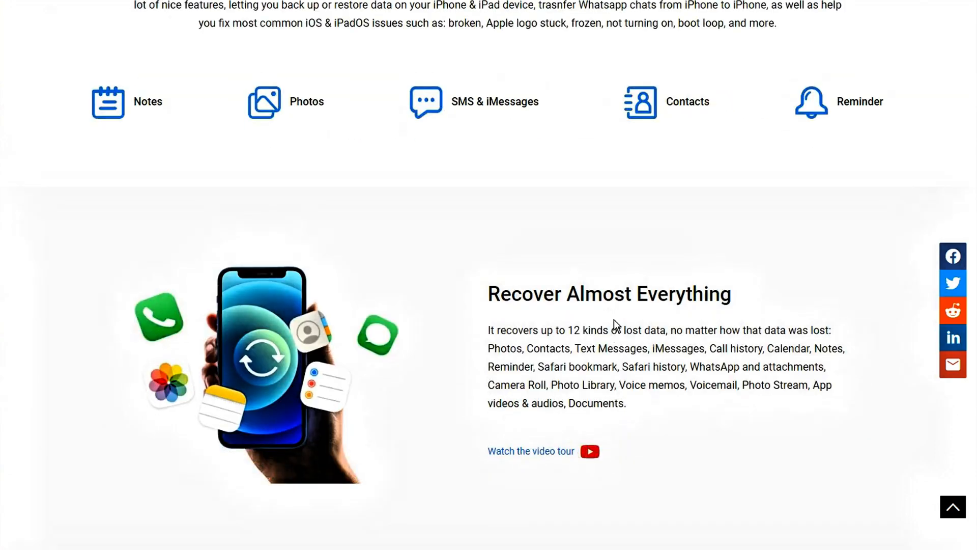
pyautogui.scroll(-3)
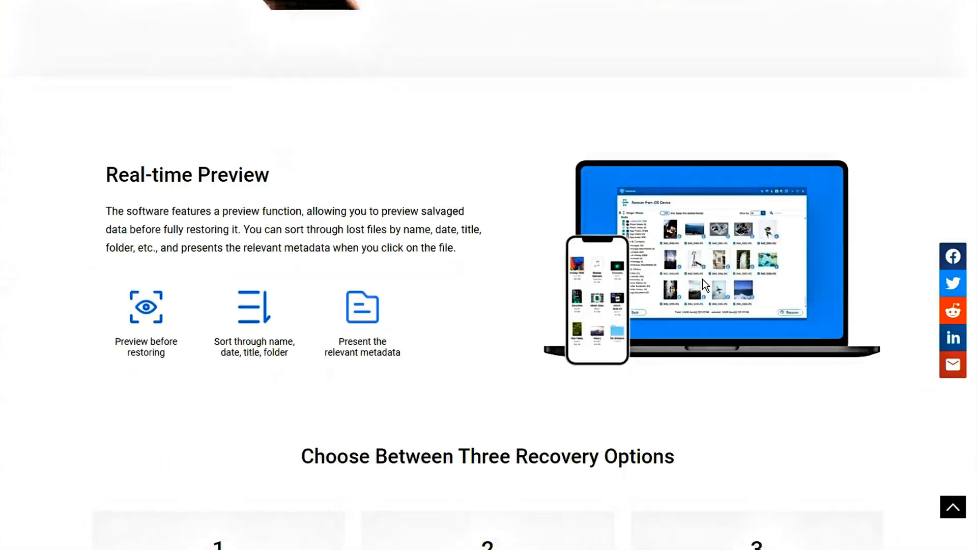
pyautogui.scroll(-3)
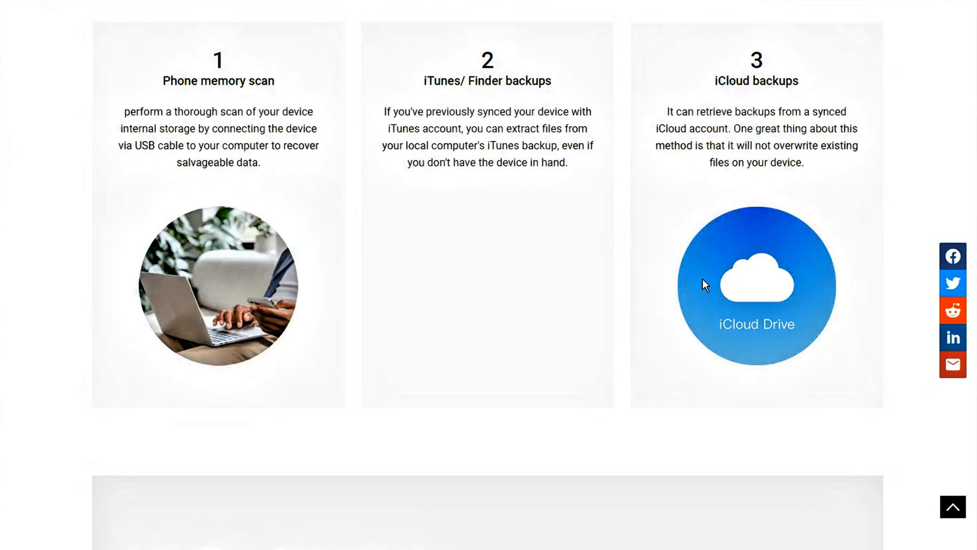
pyautogui.scroll(3)
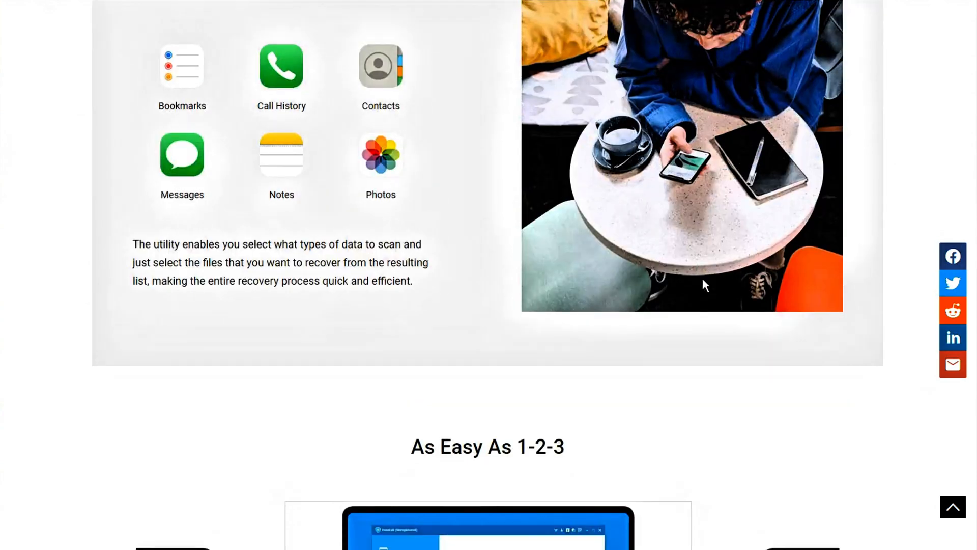
pyautogui.scroll(3)
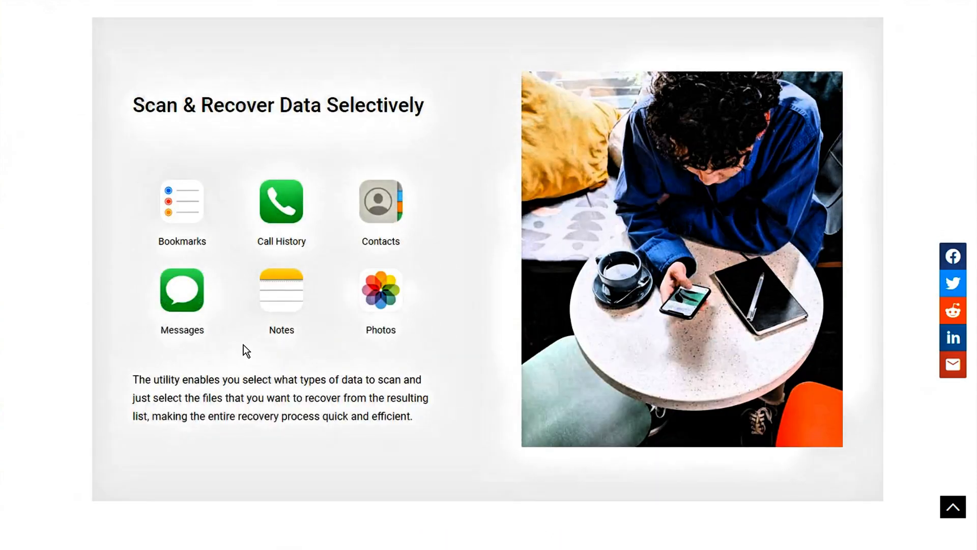
pyautogui.scroll(-3)
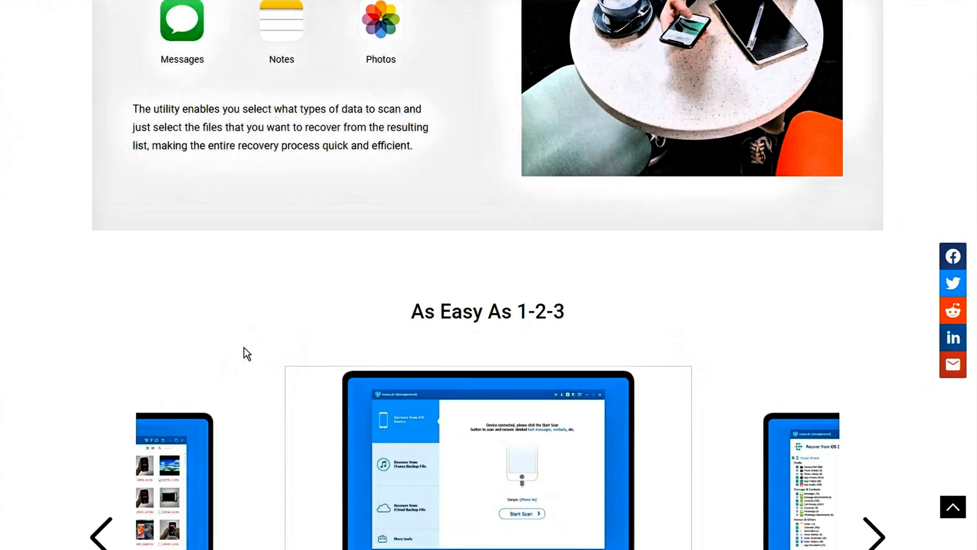
pyautogui.scroll(-3)
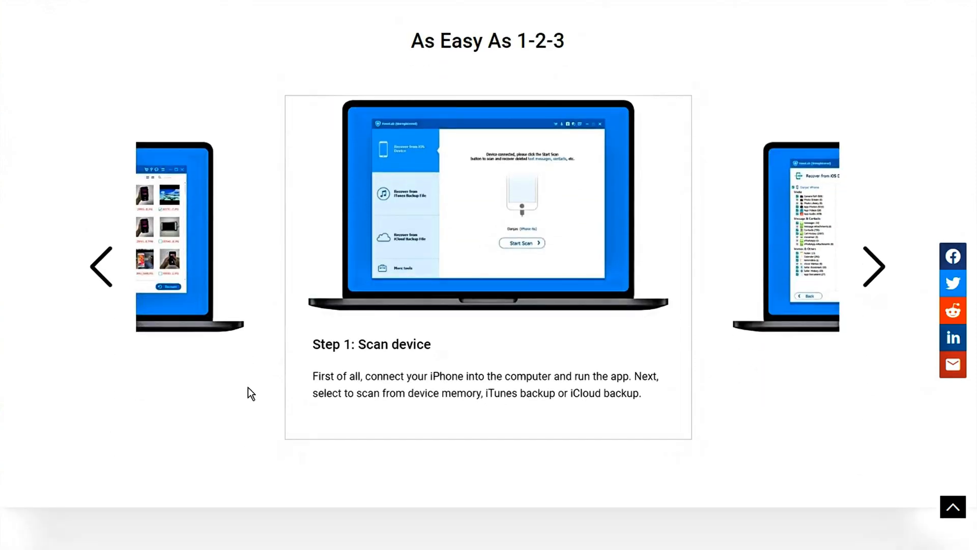
pyautogui.moveTo(639, 404)
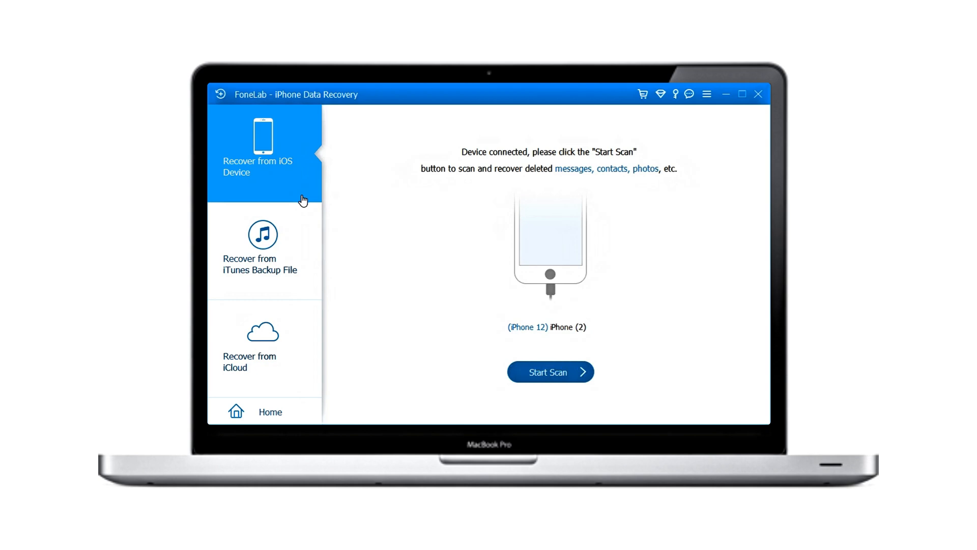
# Scan the connected iPhone and preview the found Messages conversations.
pyautogui.click(550, 371)
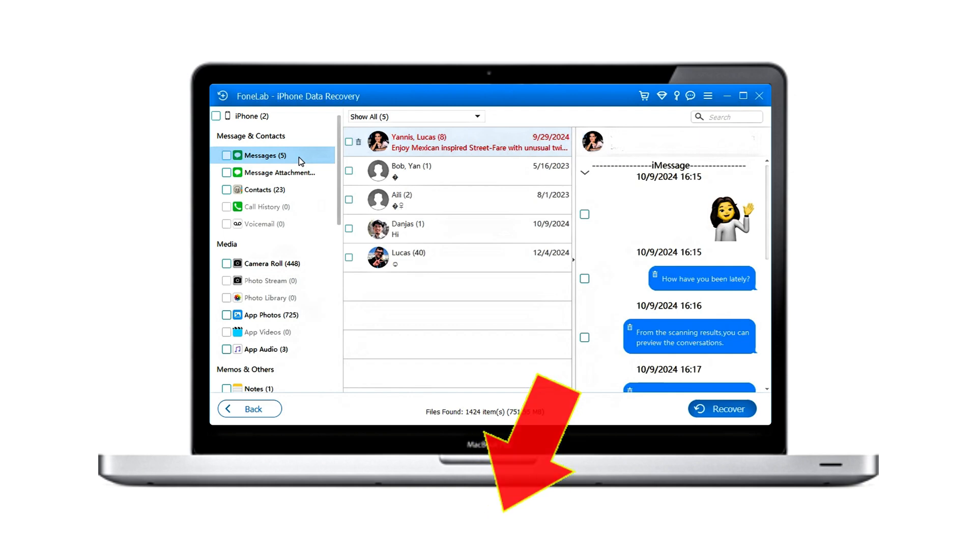
pyautogui.click(760, 96)
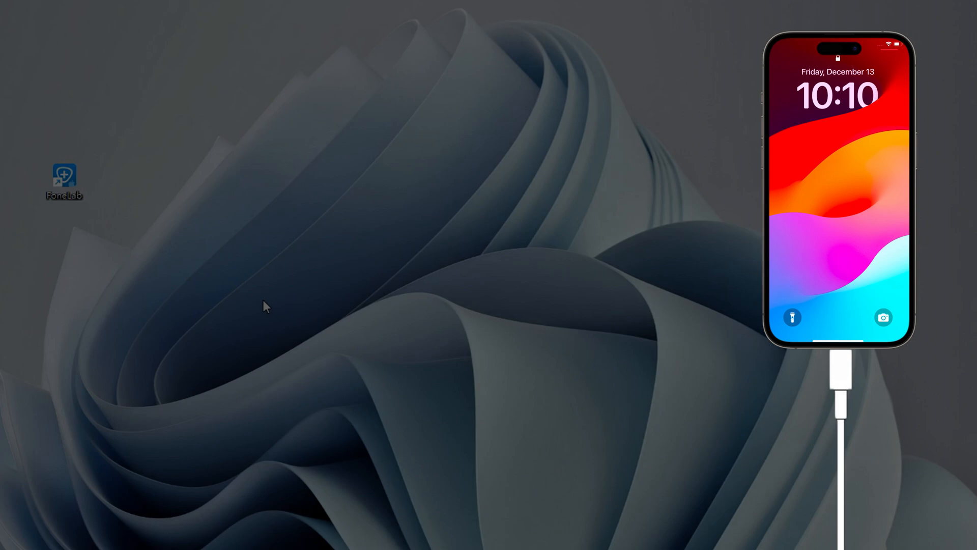
# Launch FoneLab from the desktop and scan the connected iPhone, finding 1424 items.
pyautogui.doubleClick(63, 176)
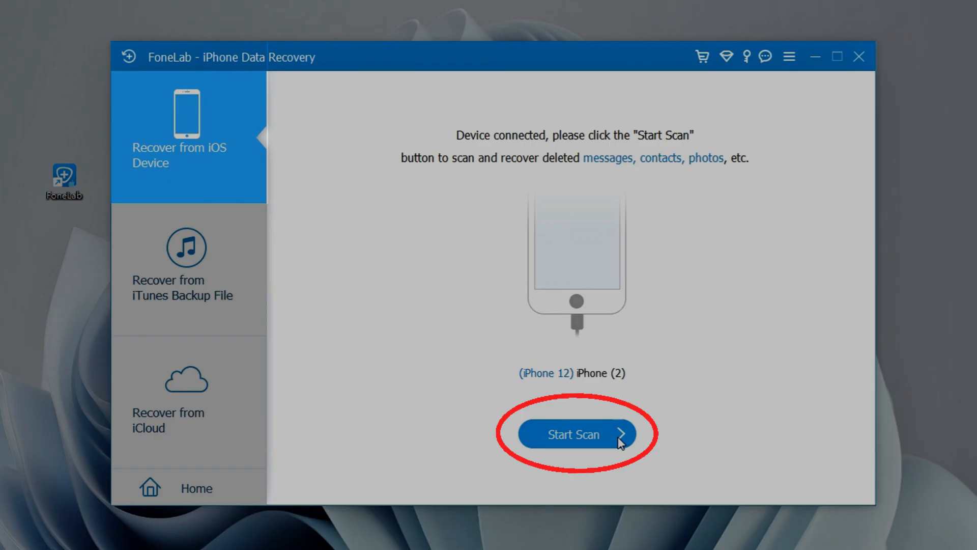
pyautogui.click(571, 433)
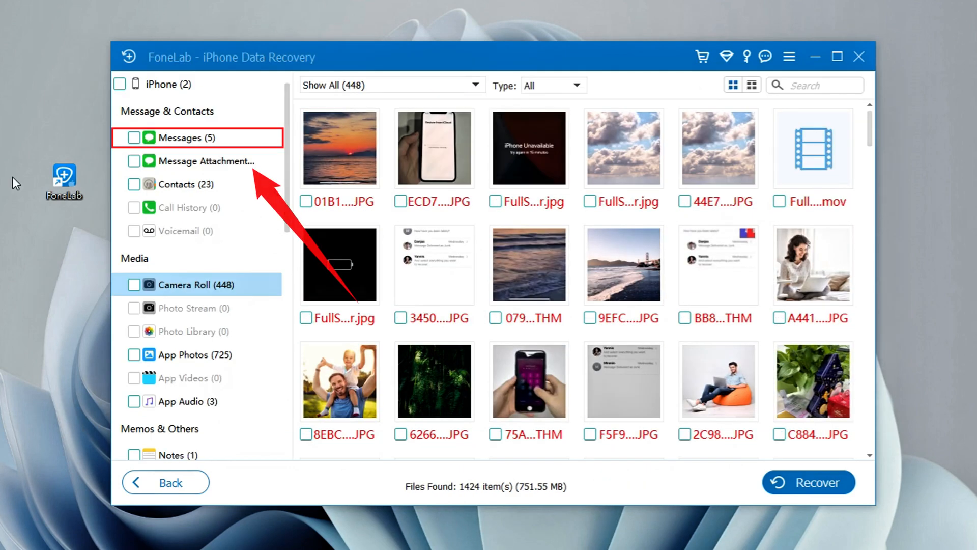
# Show the five found Messages threads and tick the Yannis, Lucas conversation (1 item, 413 B).
pyautogui.click(188, 138)
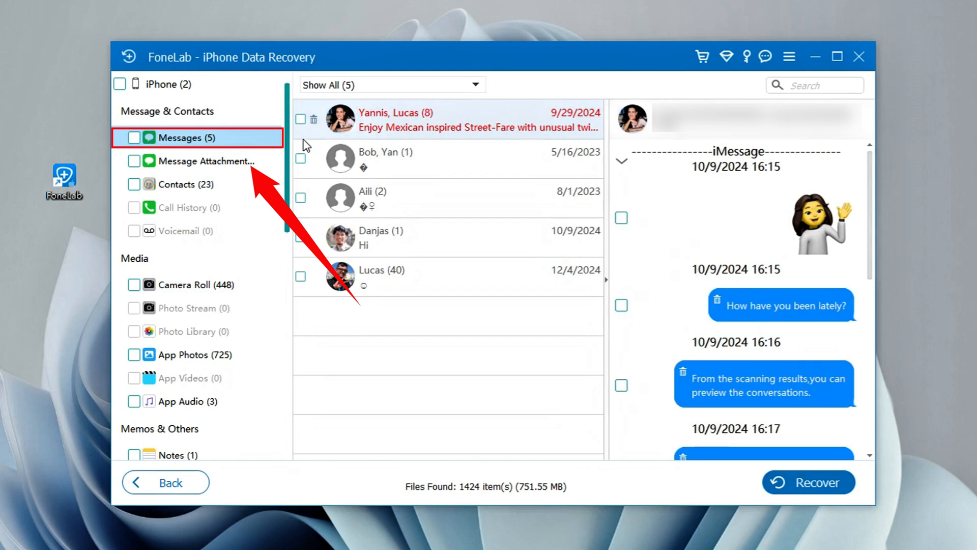
pyautogui.scroll(-3)
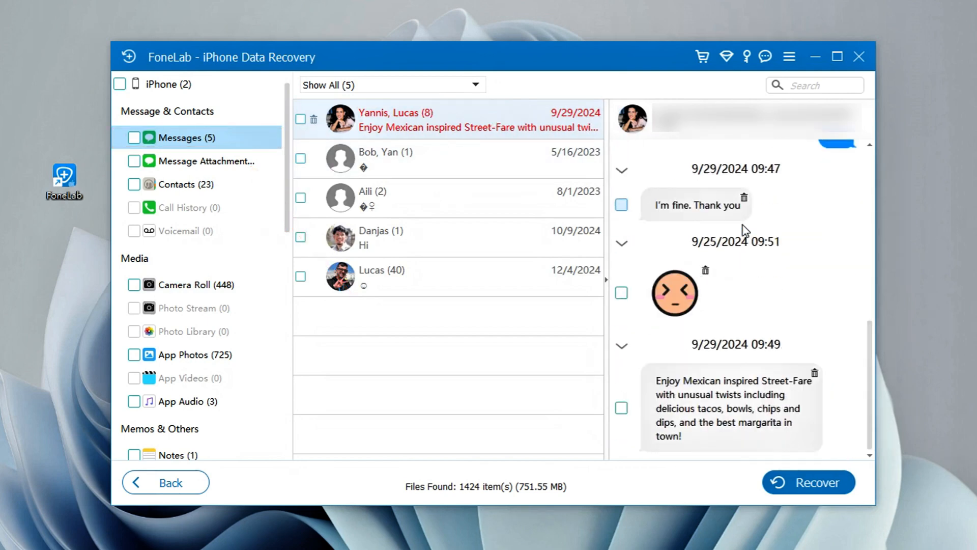
pyautogui.click(300, 118)
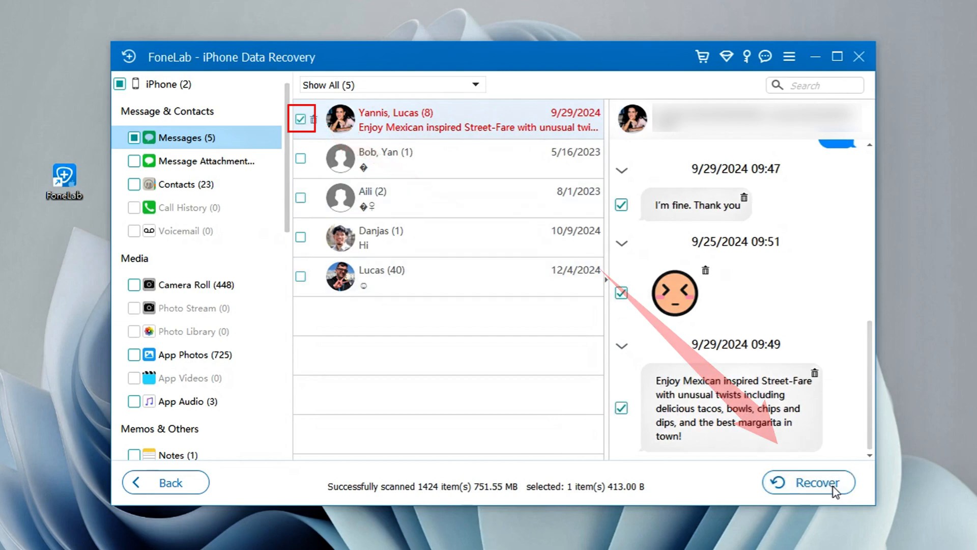
# Recover the ticked conversation to the iPhone (2) folder, dismissing the FoneTrans prompt, and view the HTML messages in Chrome.
pyautogui.click(808, 481)
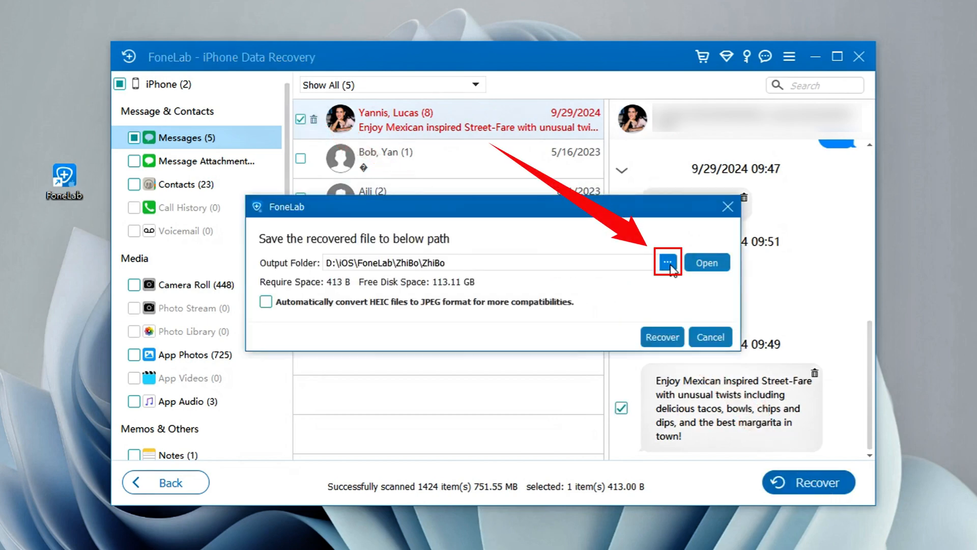
pyautogui.click(667, 261)
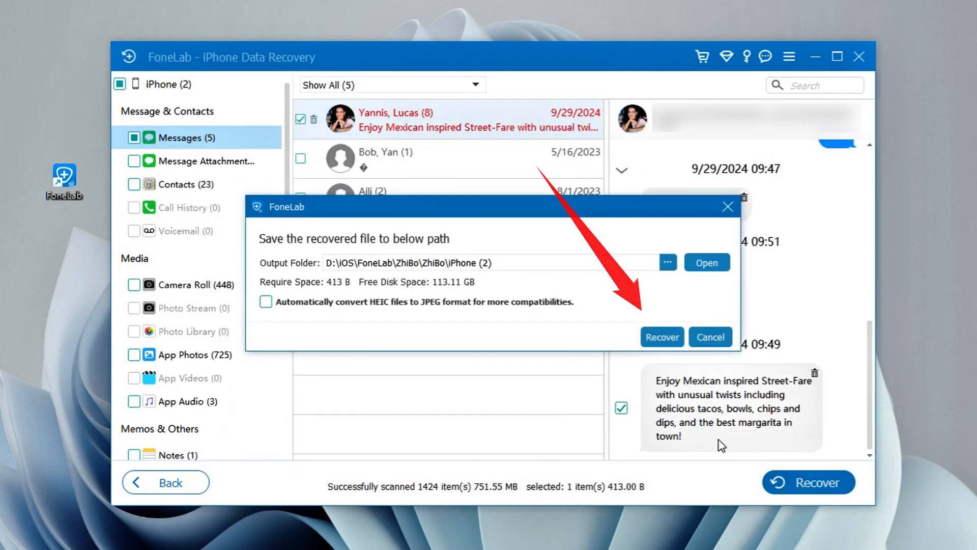
pyautogui.click(661, 337)
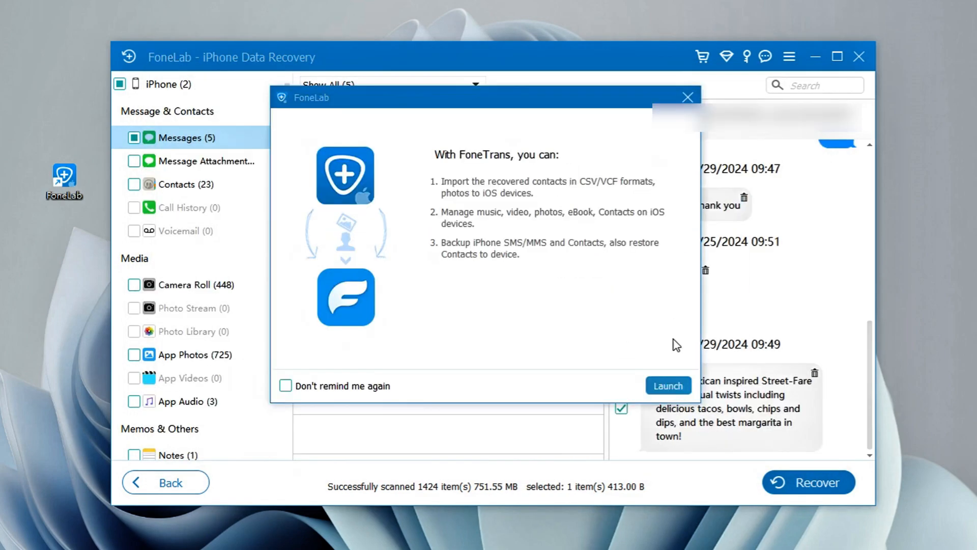
pyautogui.click(667, 384)
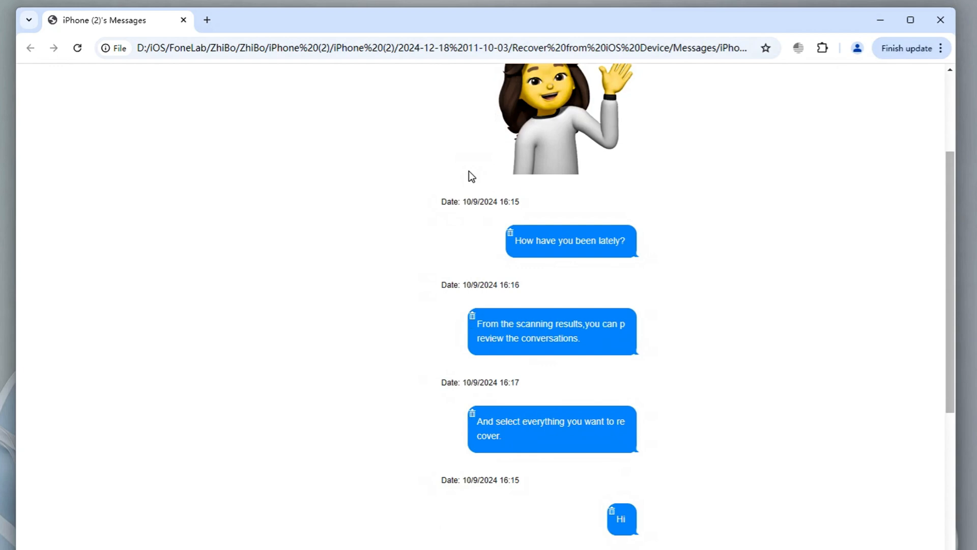
pyautogui.scroll(-3)
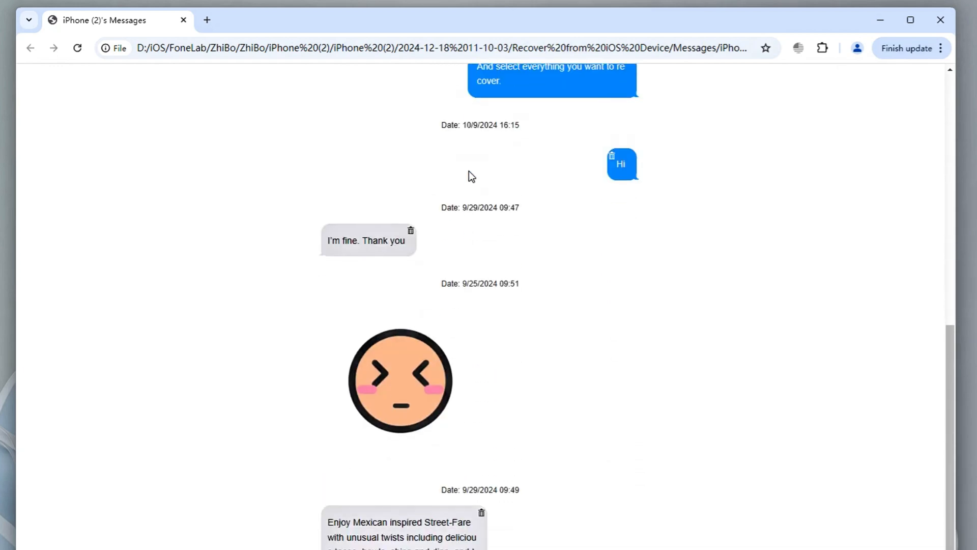